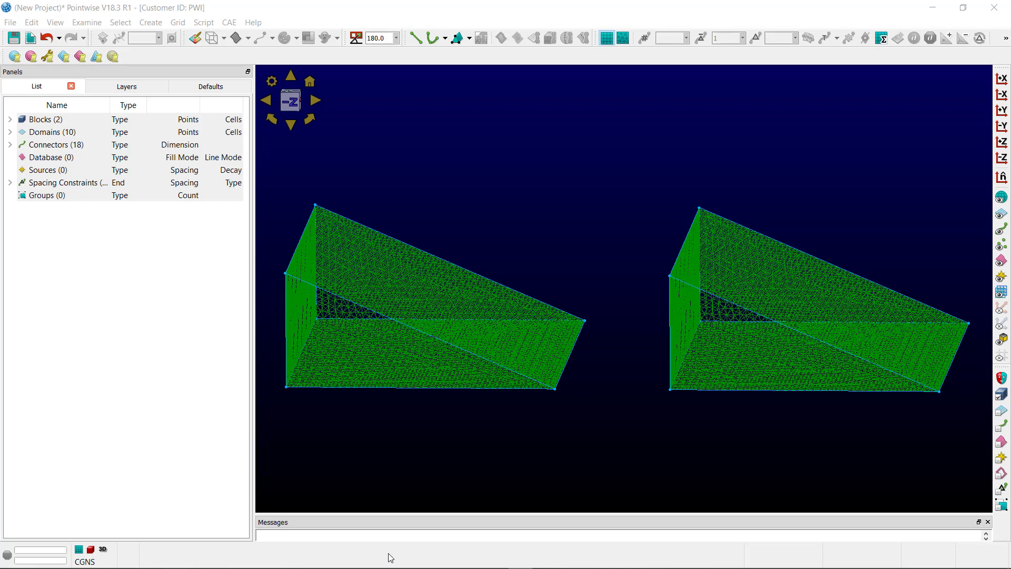
mouse_move(317, 552)
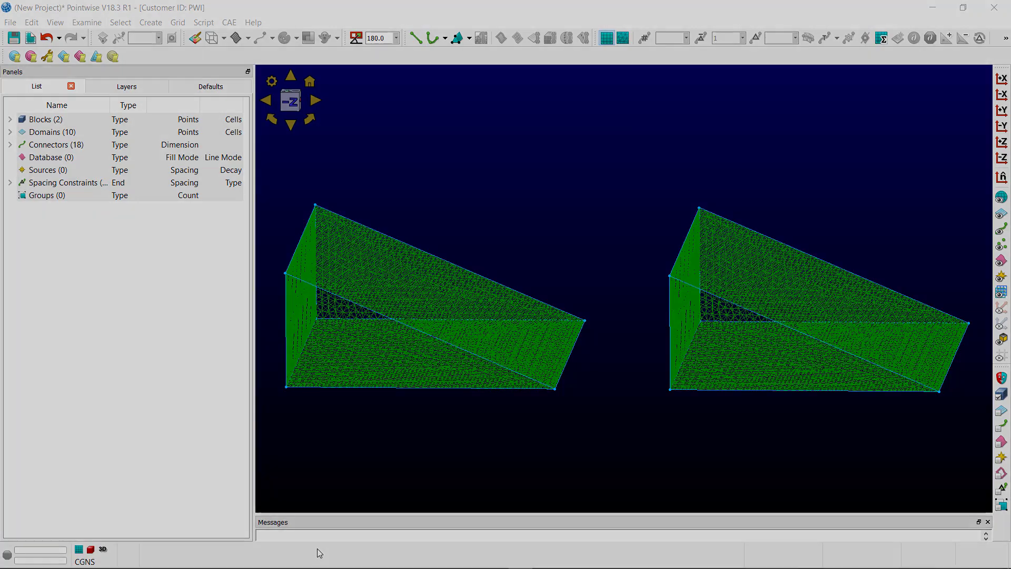
- Bring up the Examine list of mesh quality measures over the left block's triangular face
click(87, 22)
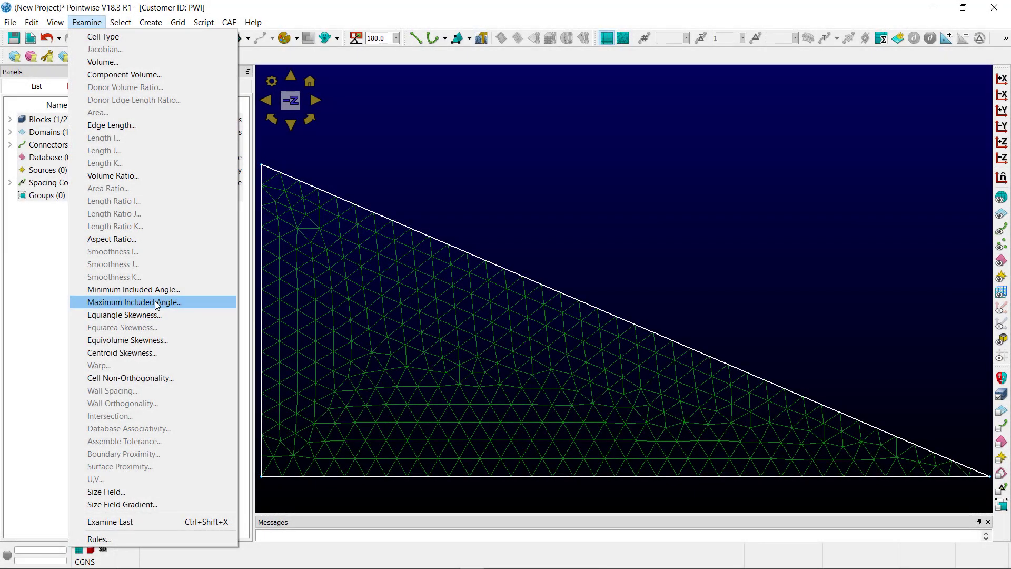
- Examine the left block's maximum included angle, then switch to volume ratio (1.0021592 to 64.05643)
click(135, 301)
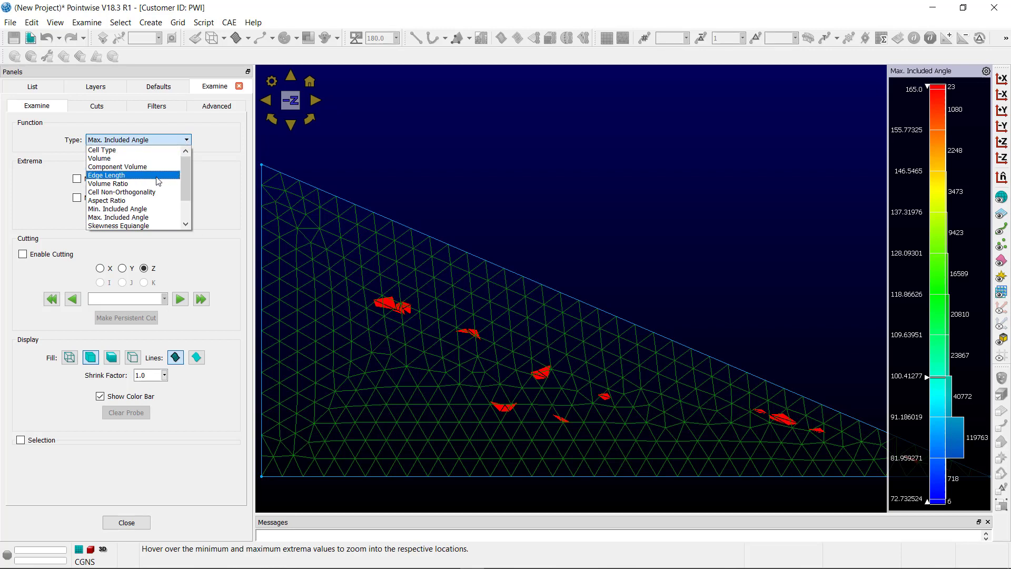
click(107, 183)
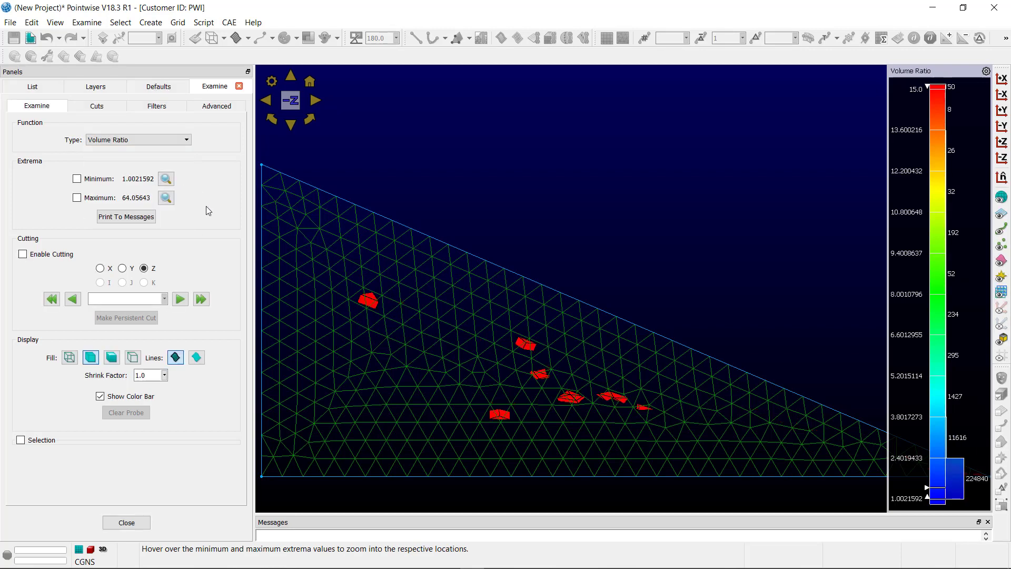
mouse_move(208, 208)
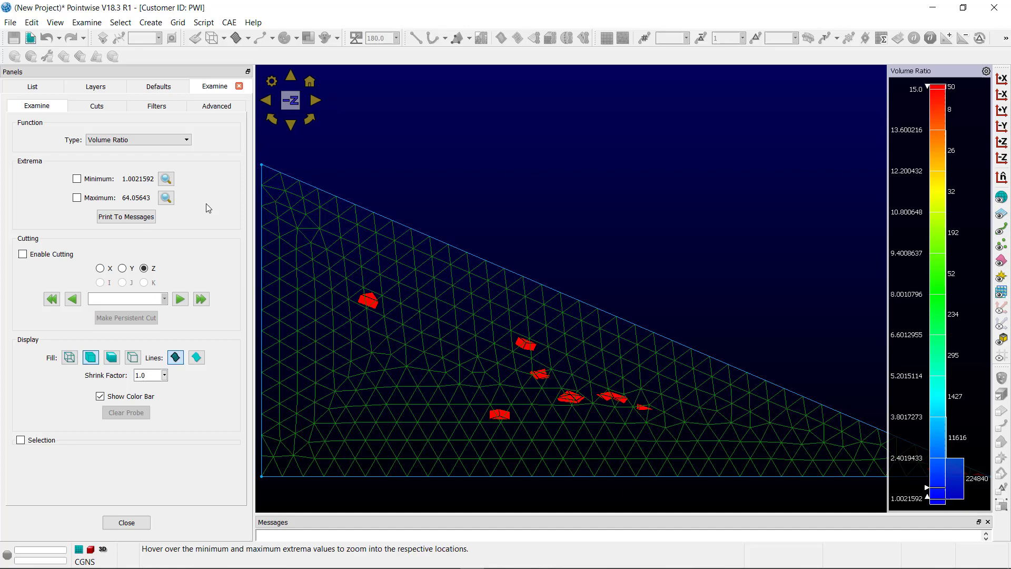
mouse_move(232, 107)
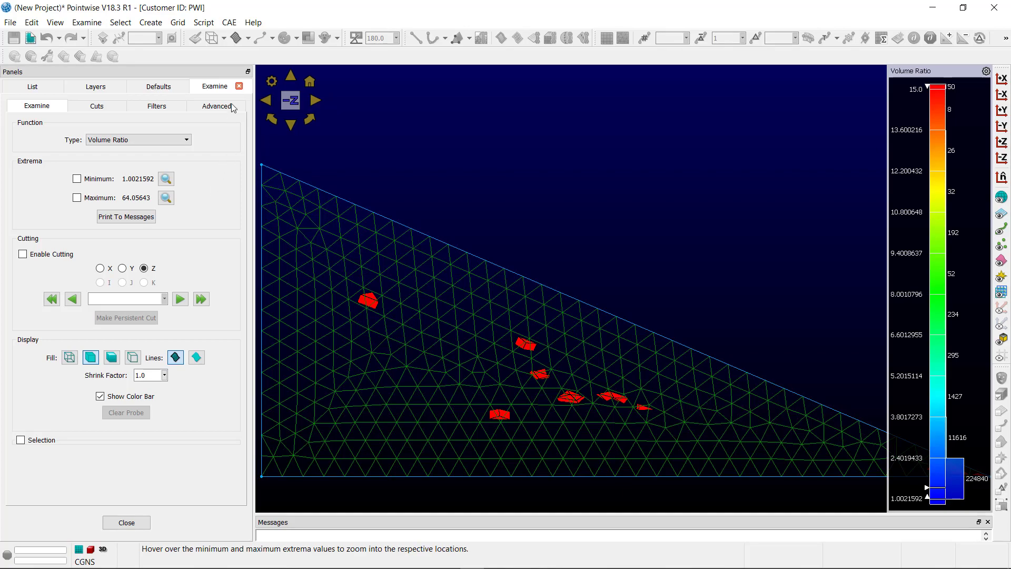
click(240, 86)
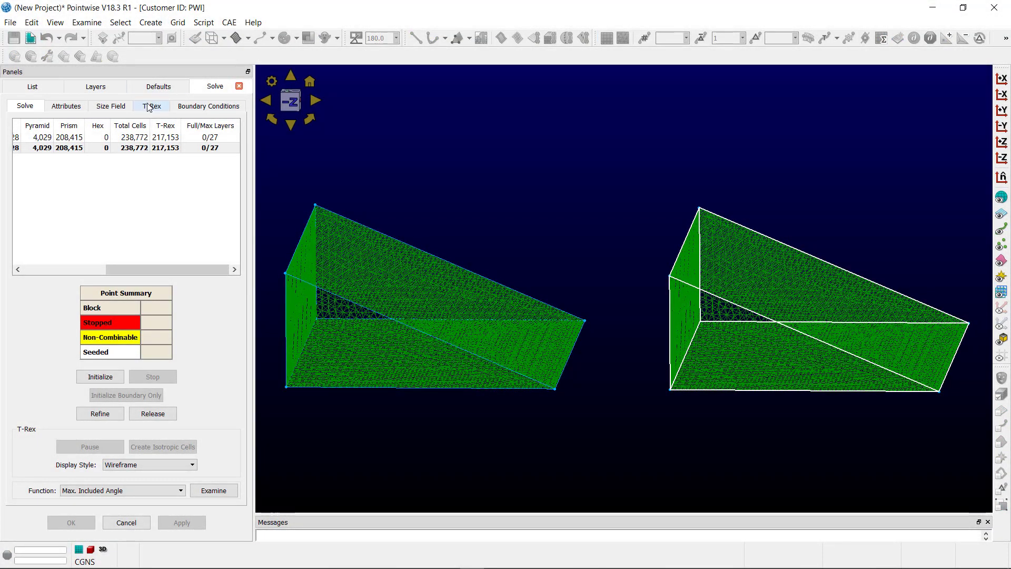
- Give the right block T-Rex collision buffer 4 and isotropic height 0.67, then re-initialize it
click(149, 106)
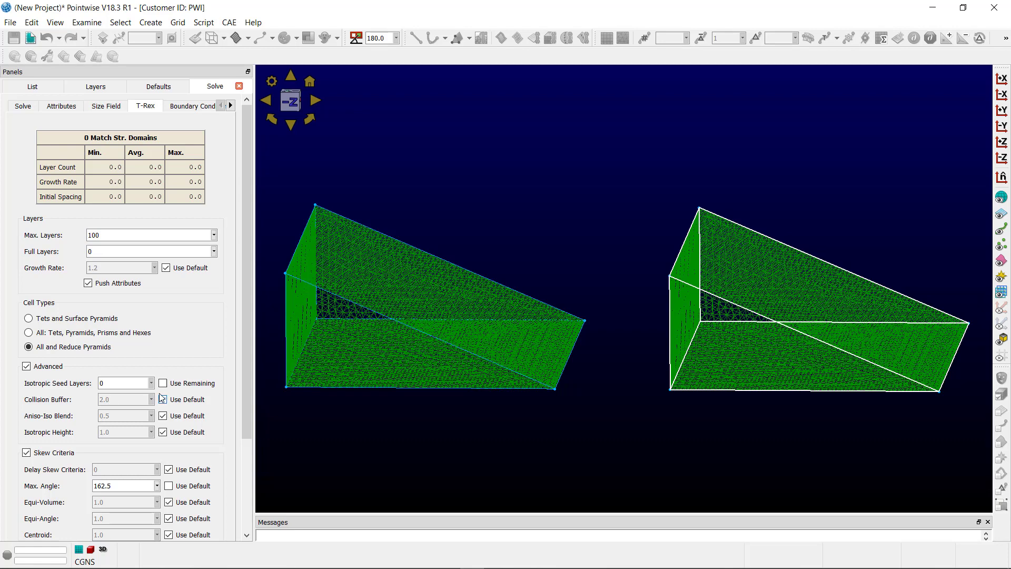
mouse_move(161, 396)
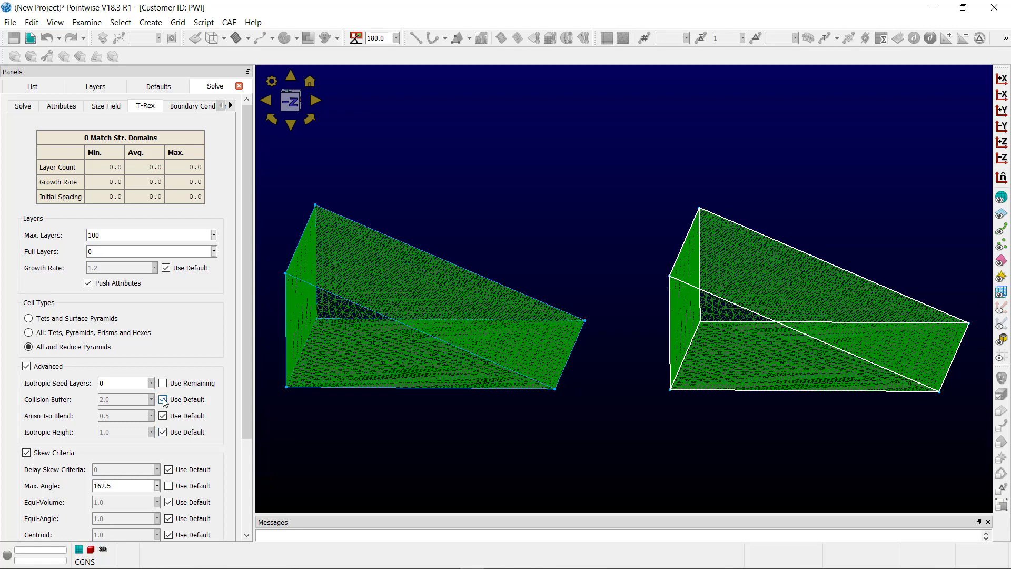
click(163, 399)
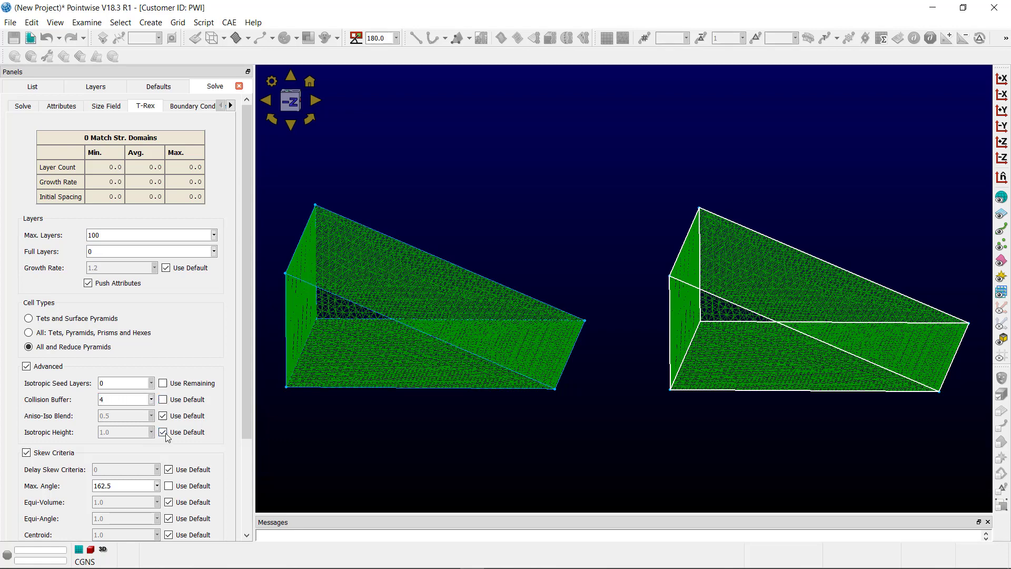
click(163, 432)
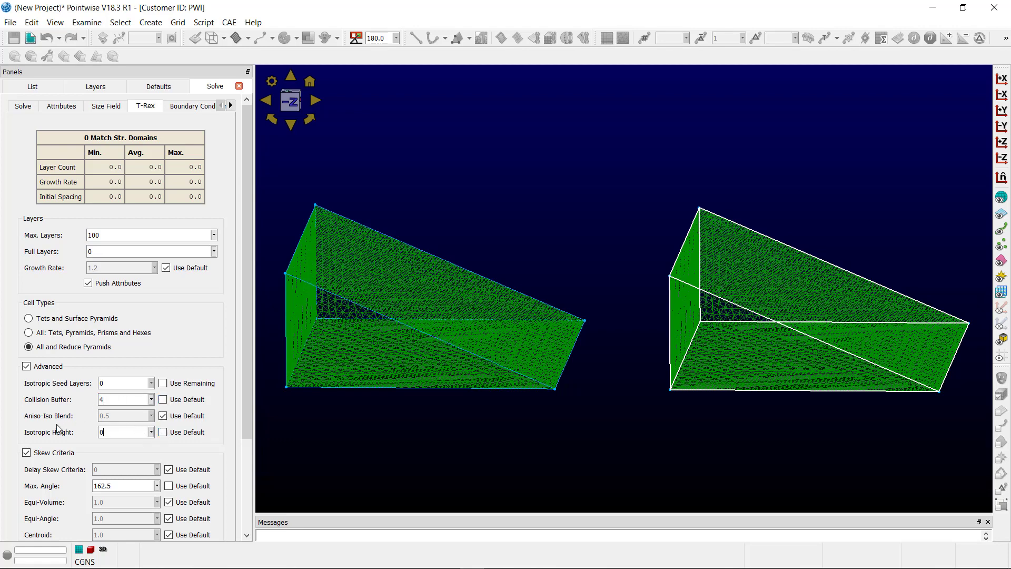
text(0.67)
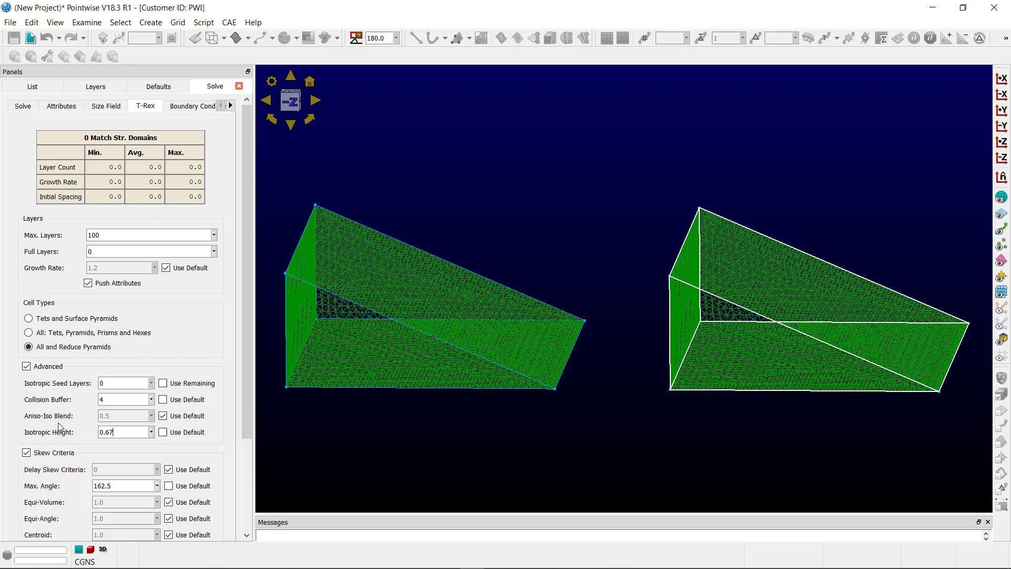
mouse_move(62, 427)
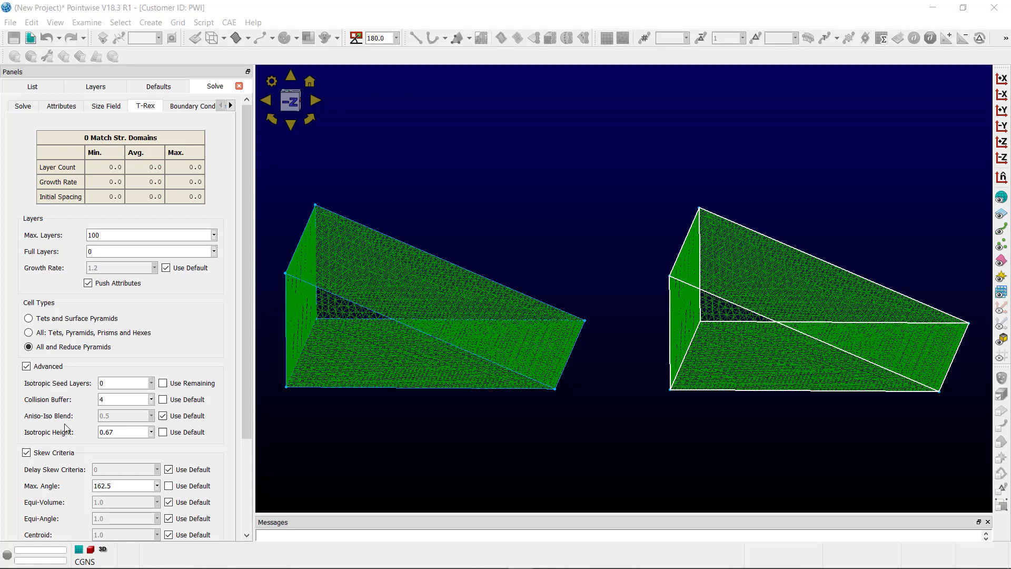
click(25, 106)
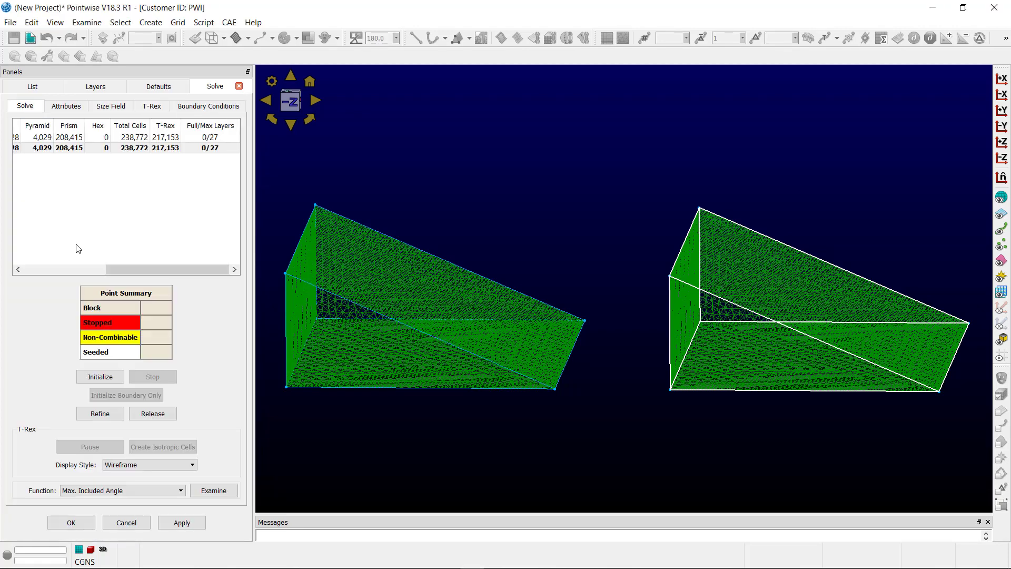
click(99, 376)
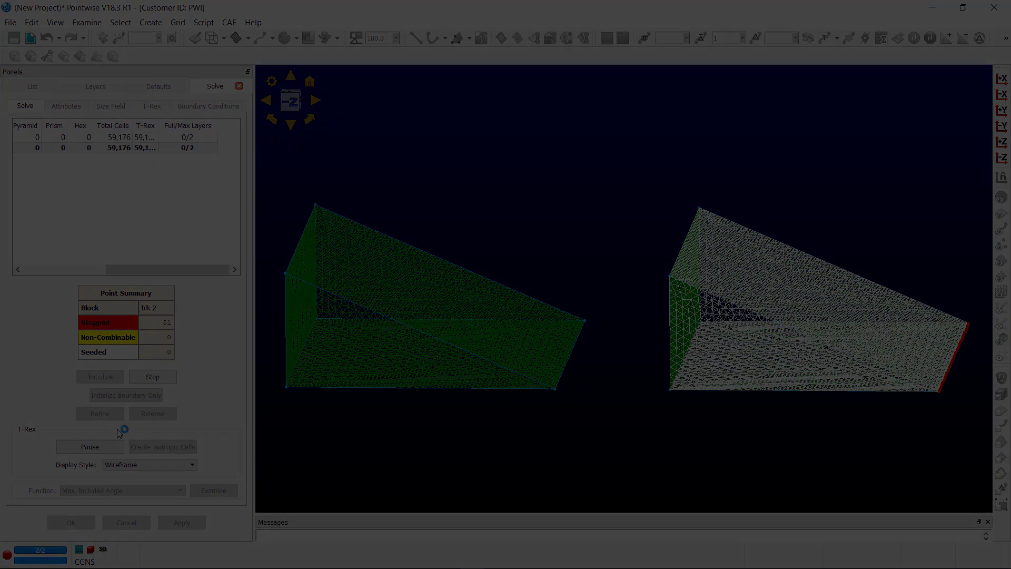